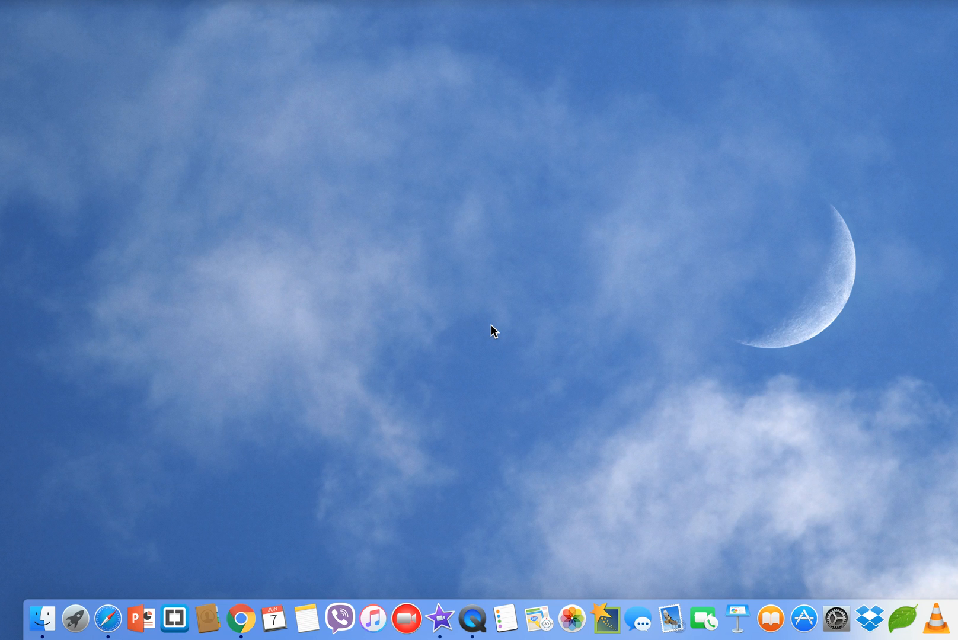
mouse_move(438, 595)
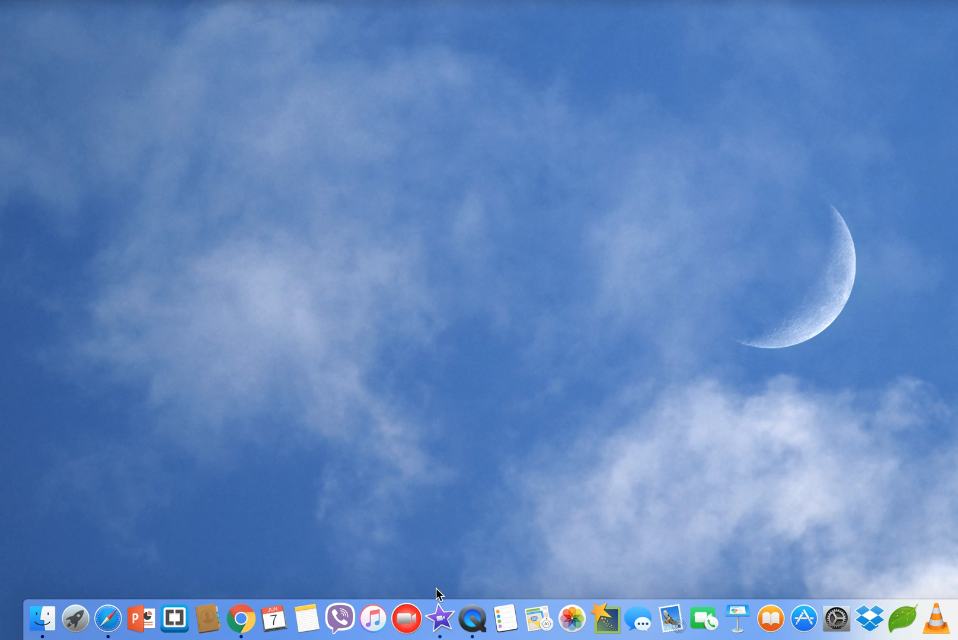
Step: Launch iMovie, view its version information (10.1.1), and dismiss the About window
click(436, 619)
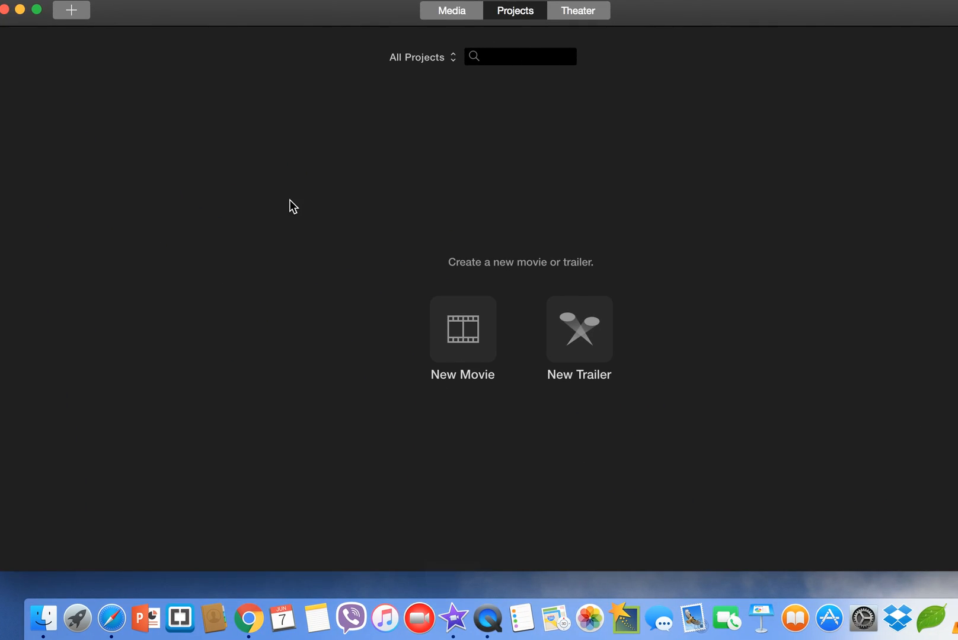
click(55, 5)
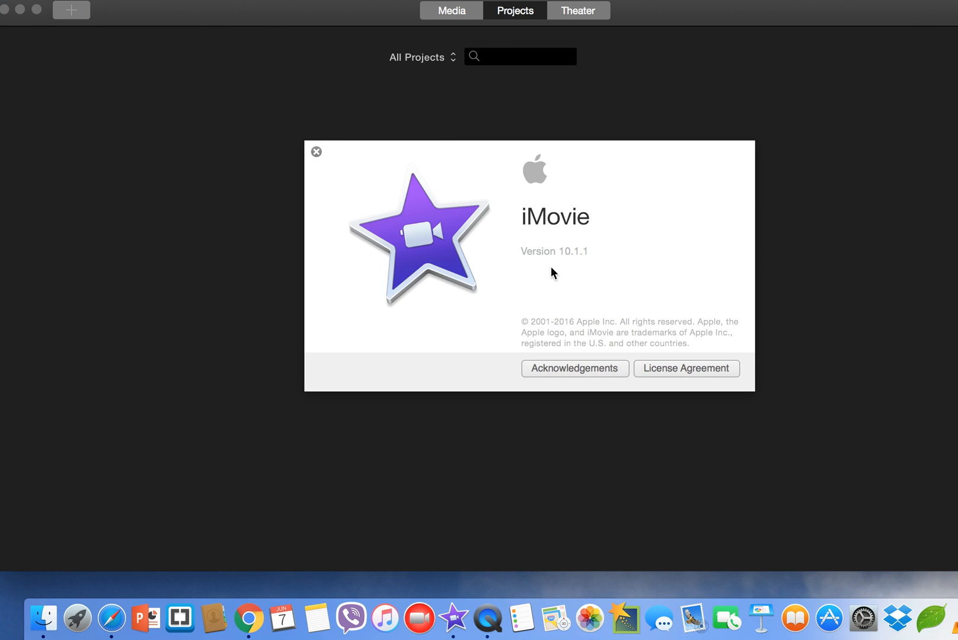
mouse_move(335, 131)
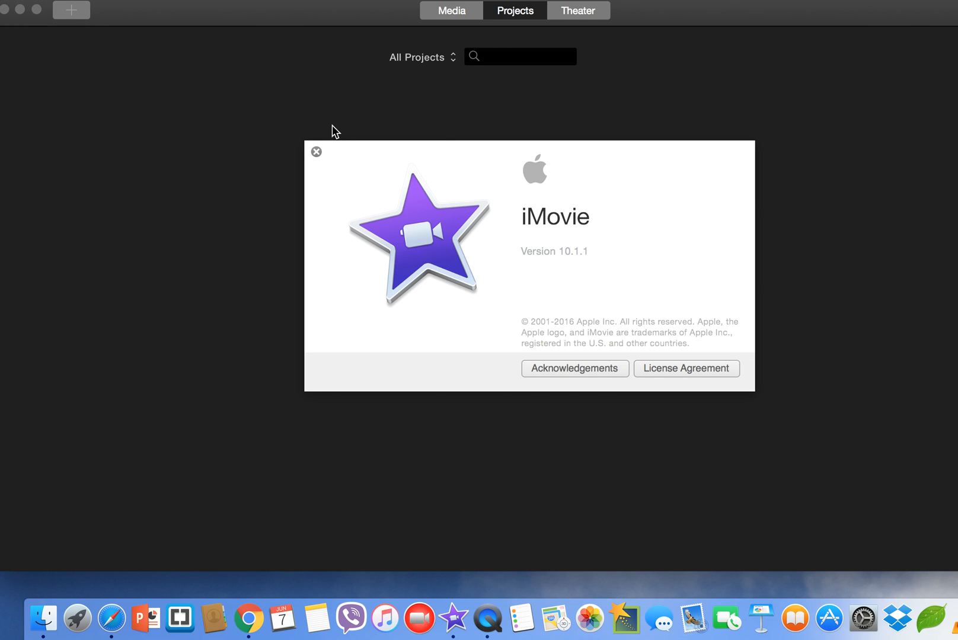
click(316, 152)
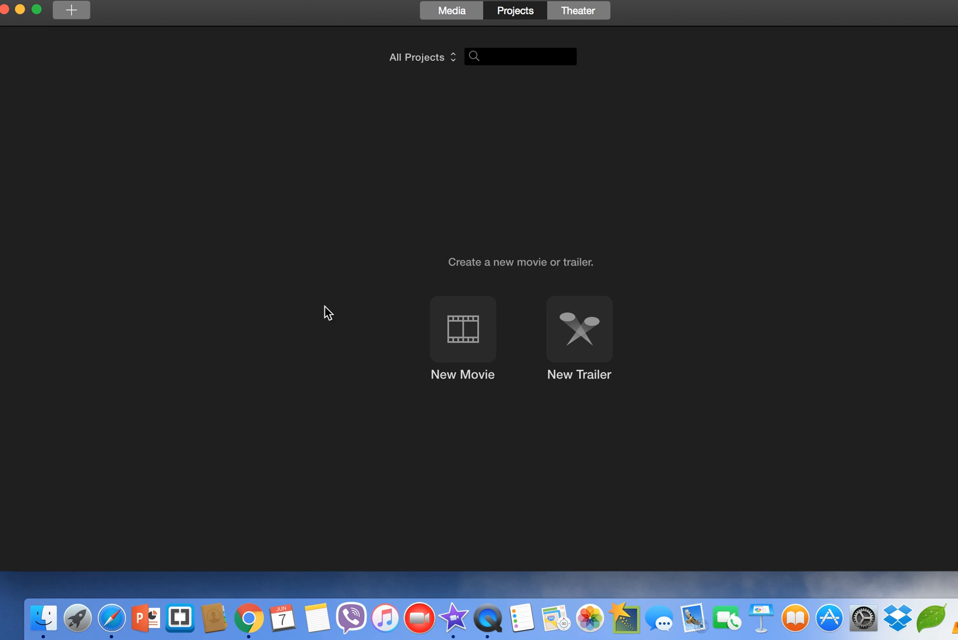
mouse_move(457, 350)
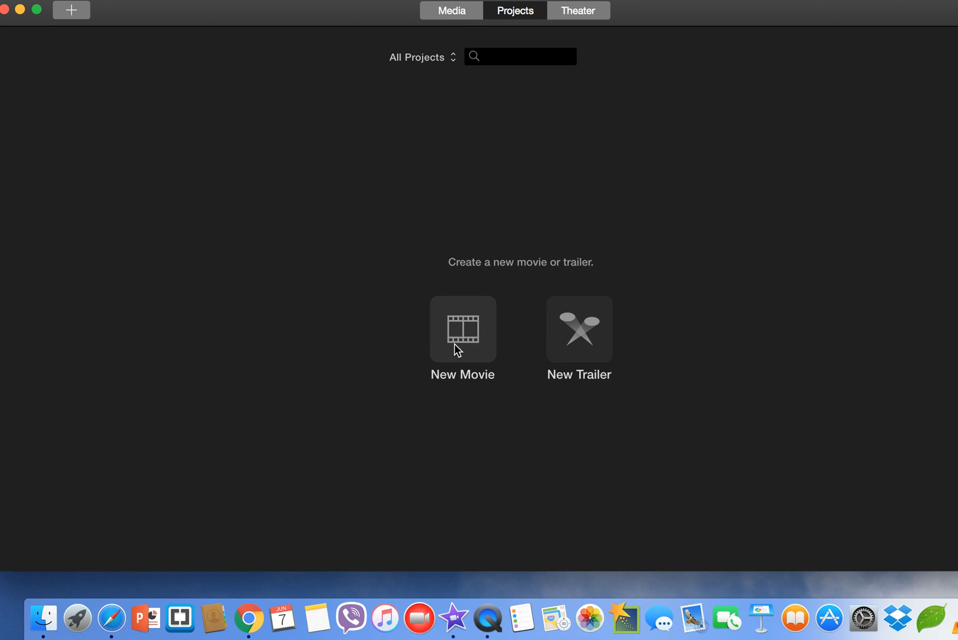
Step: Create a new movie with No Theme and name it 'Blur a face'
click(462, 329)
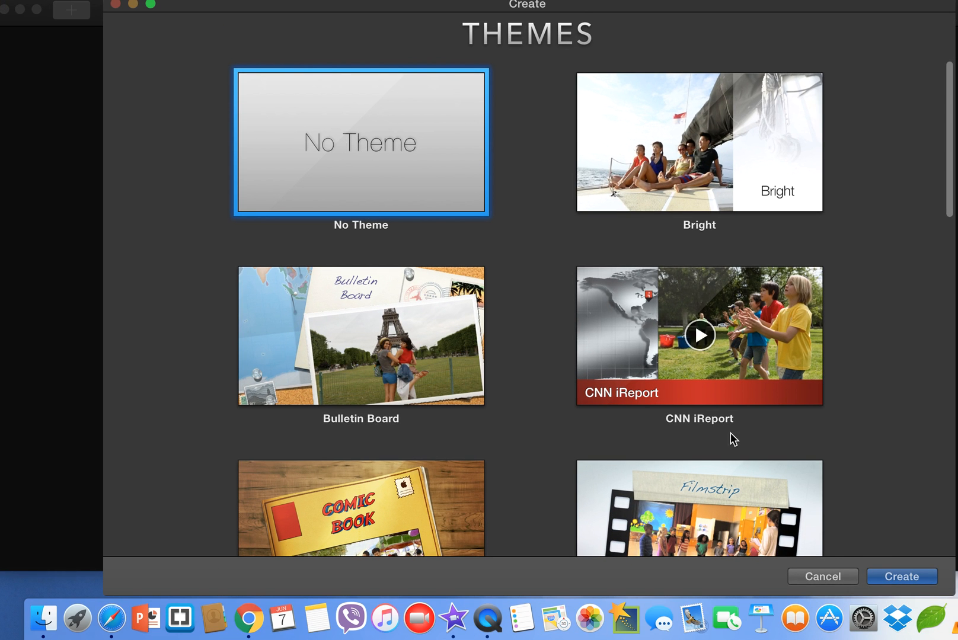
click(903, 577)
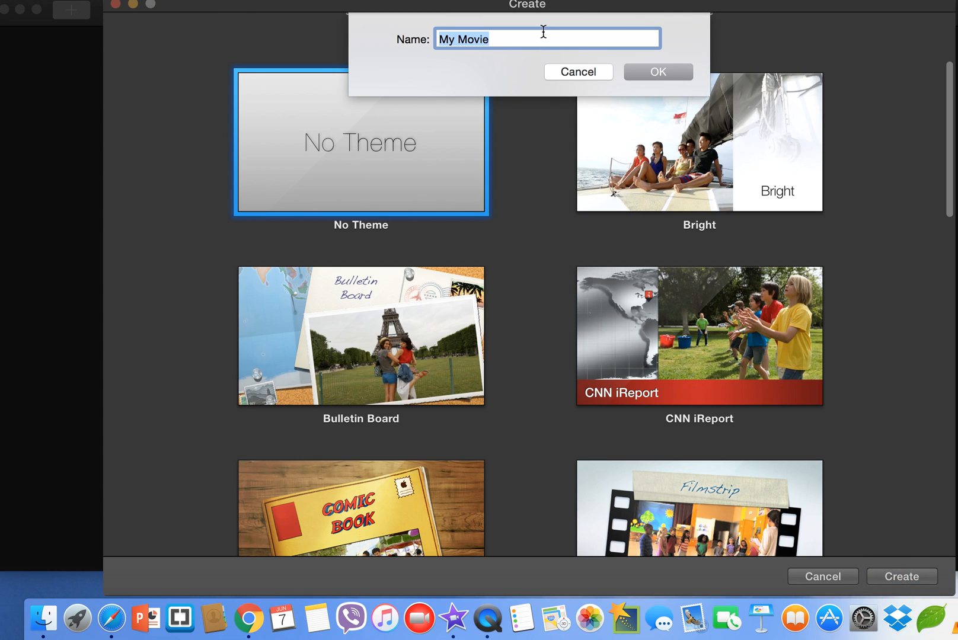
text(B)
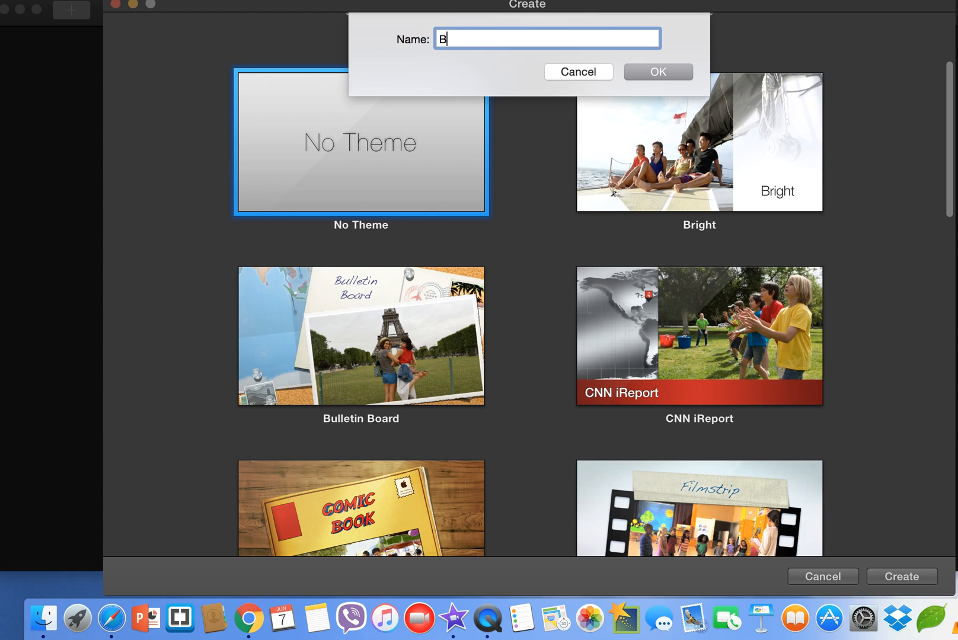
text(lur a fa)
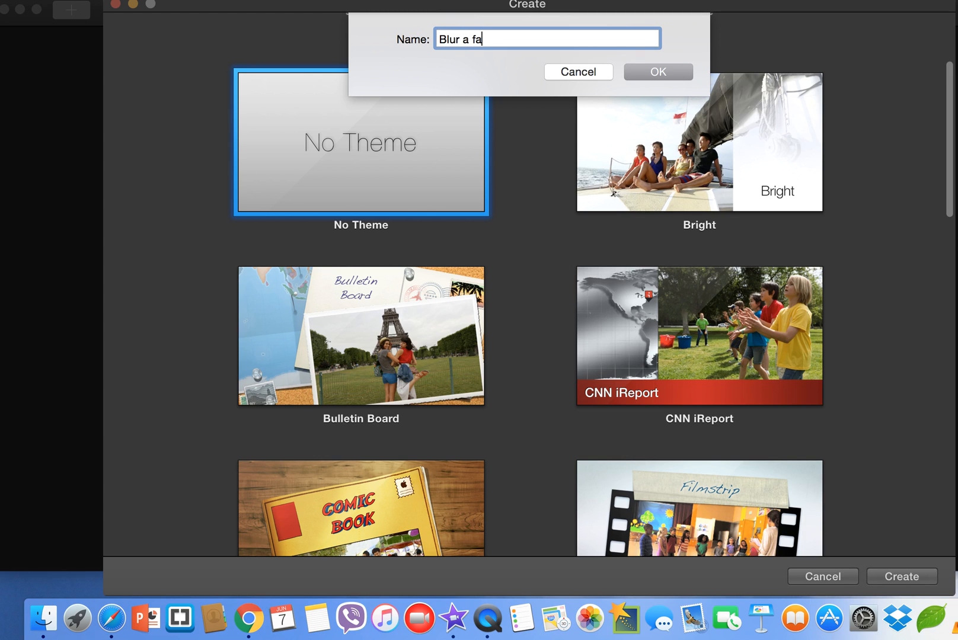
text(ce)
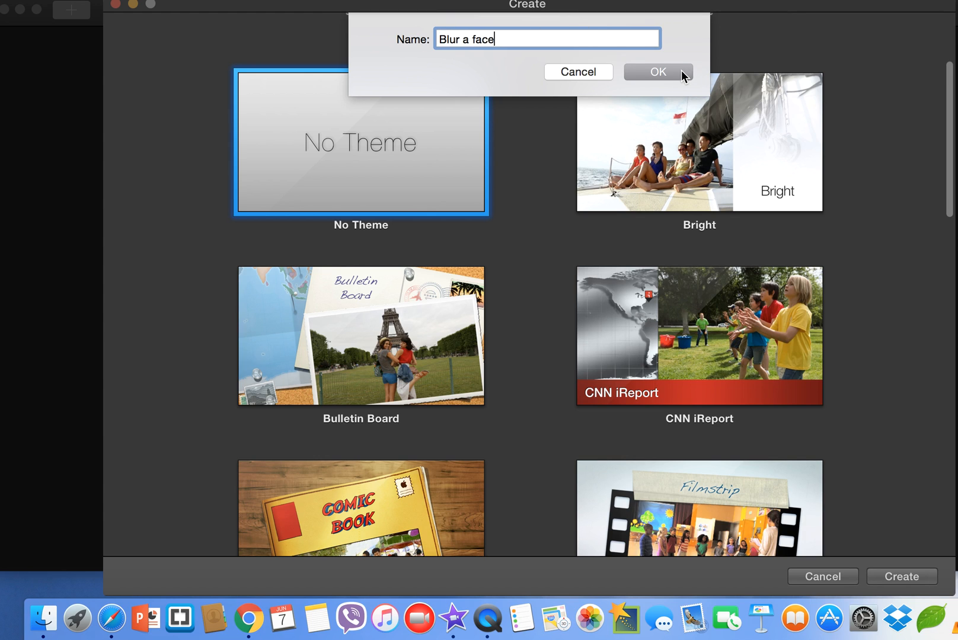
click(658, 72)
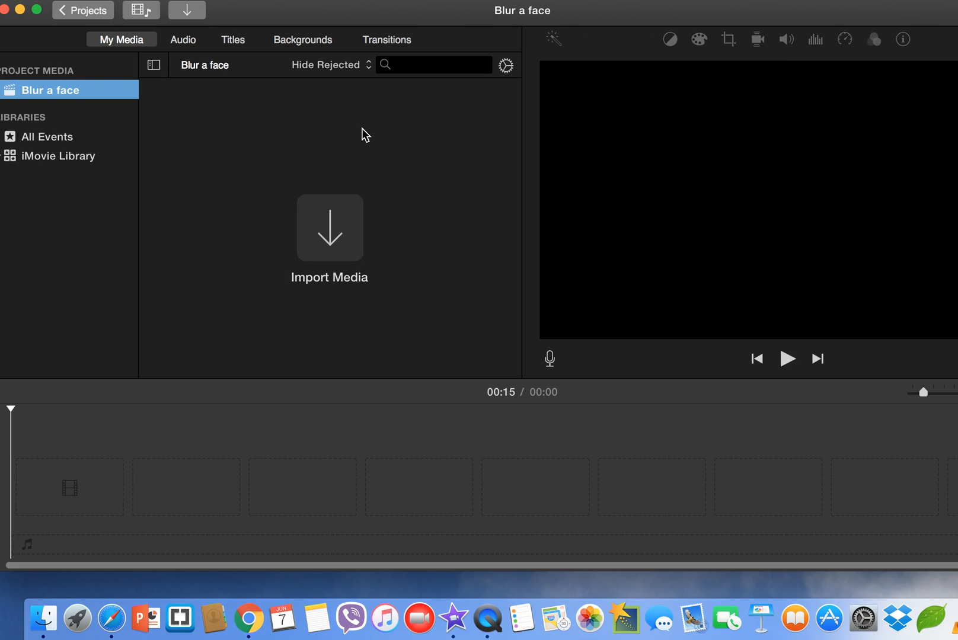
click(83, 11)
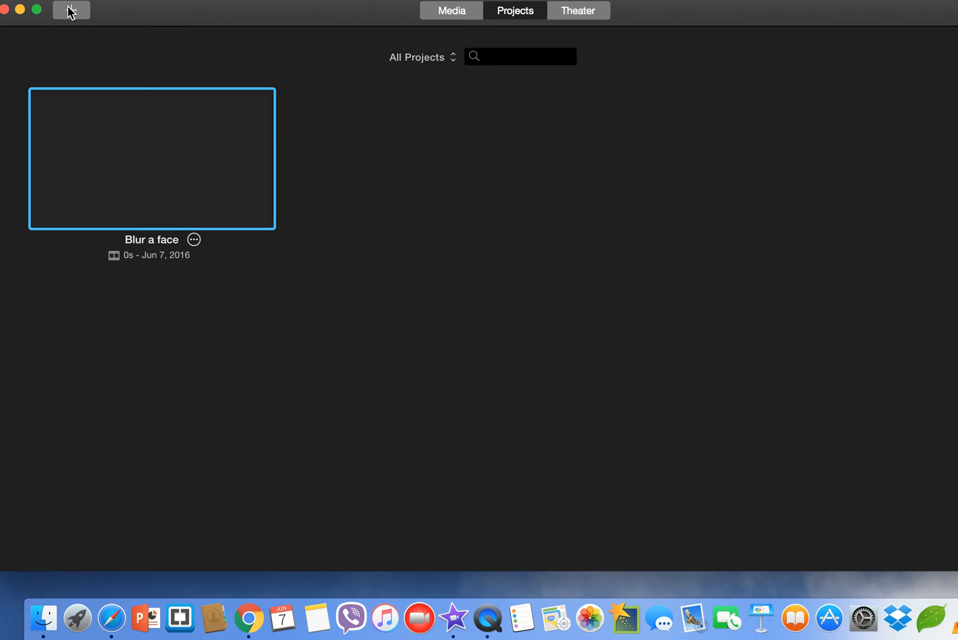
right_click(152, 158)
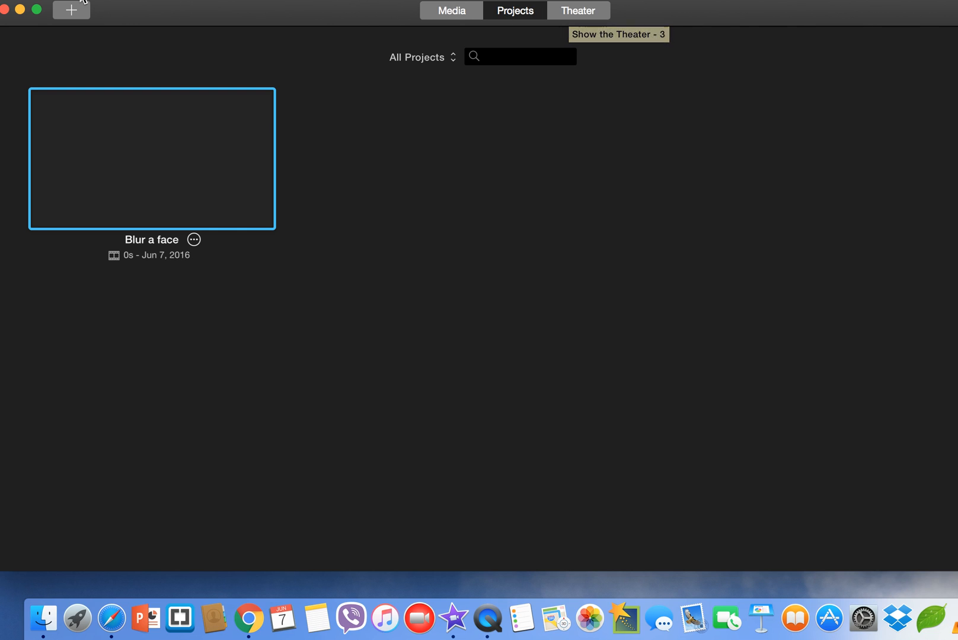
click(71, 11)
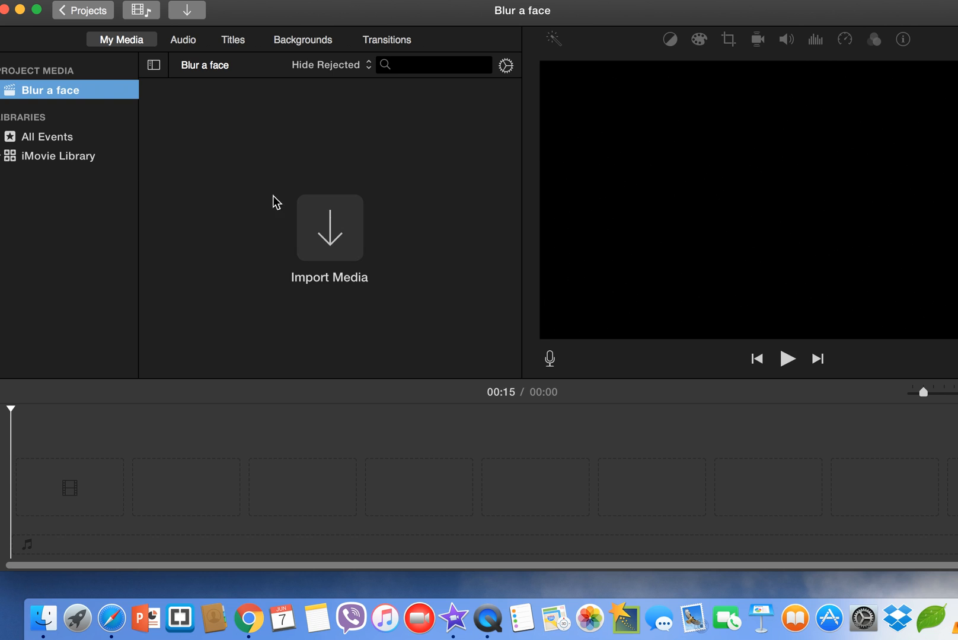
mouse_move(333, 236)
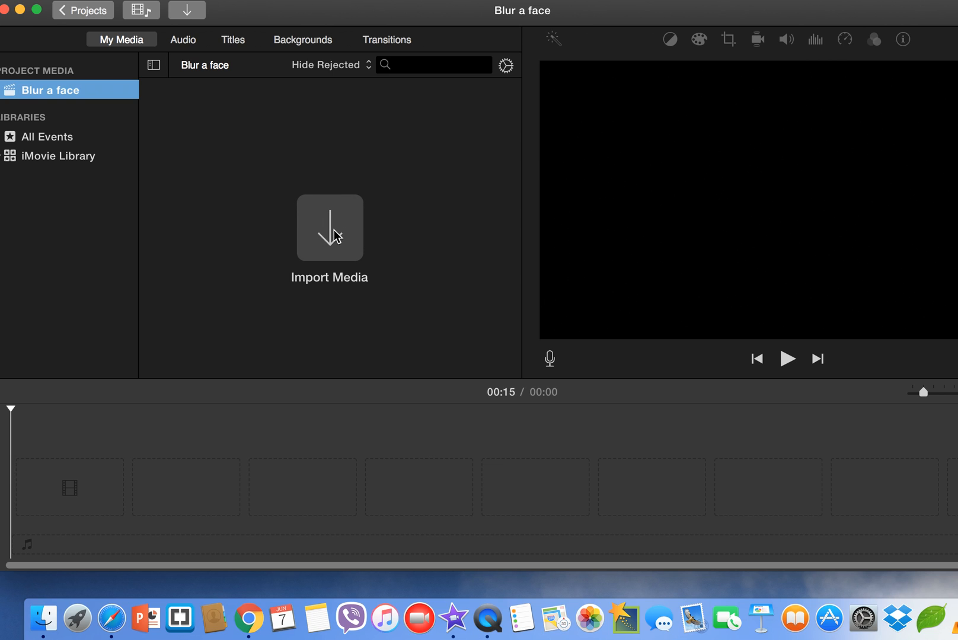
mouse_move(186, 11)
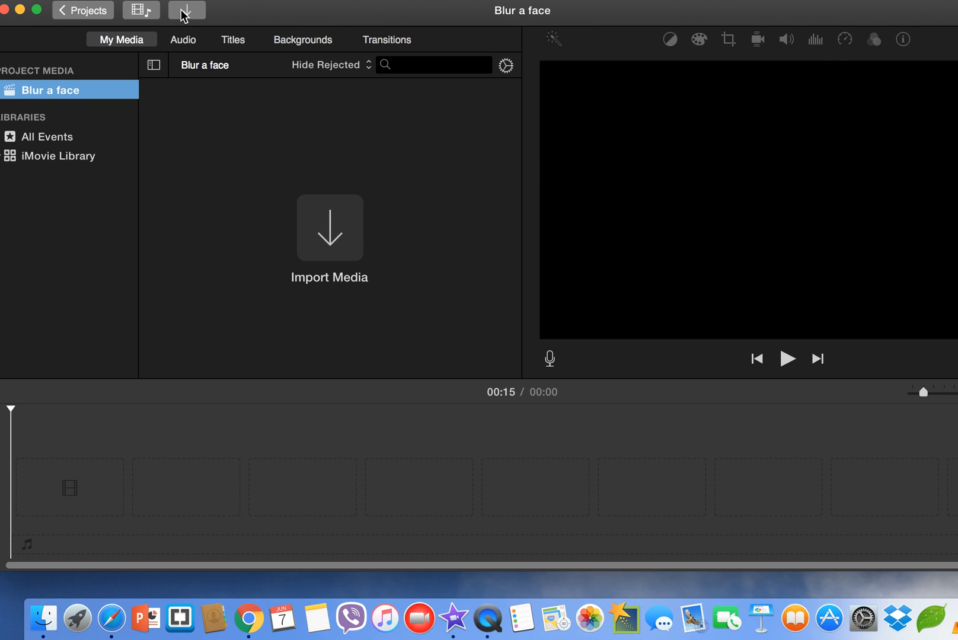
Step: Import the video 'Children - 1976.mp4' into the project's media
click(186, 9)
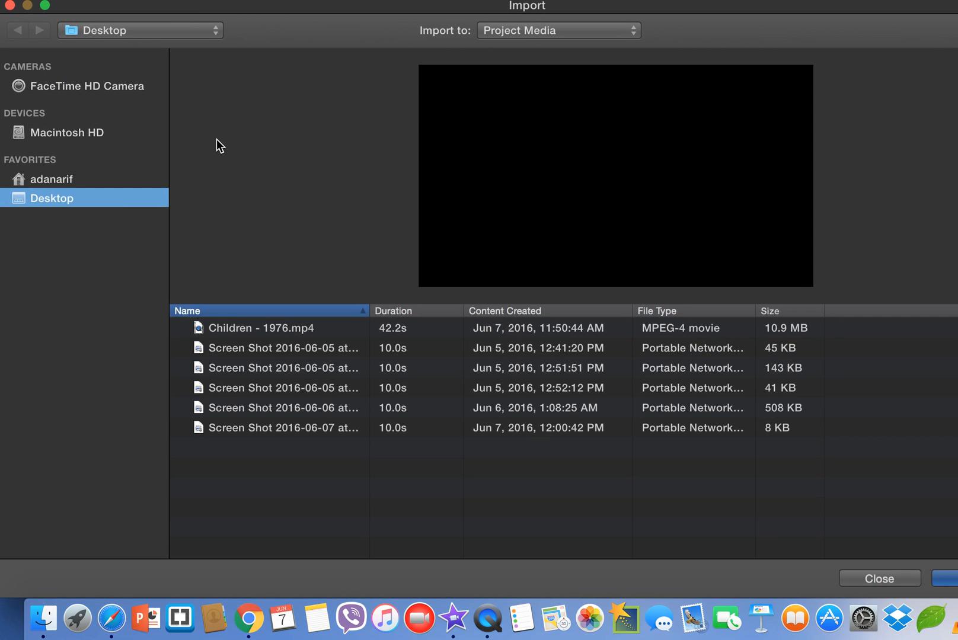
mouse_move(284, 335)
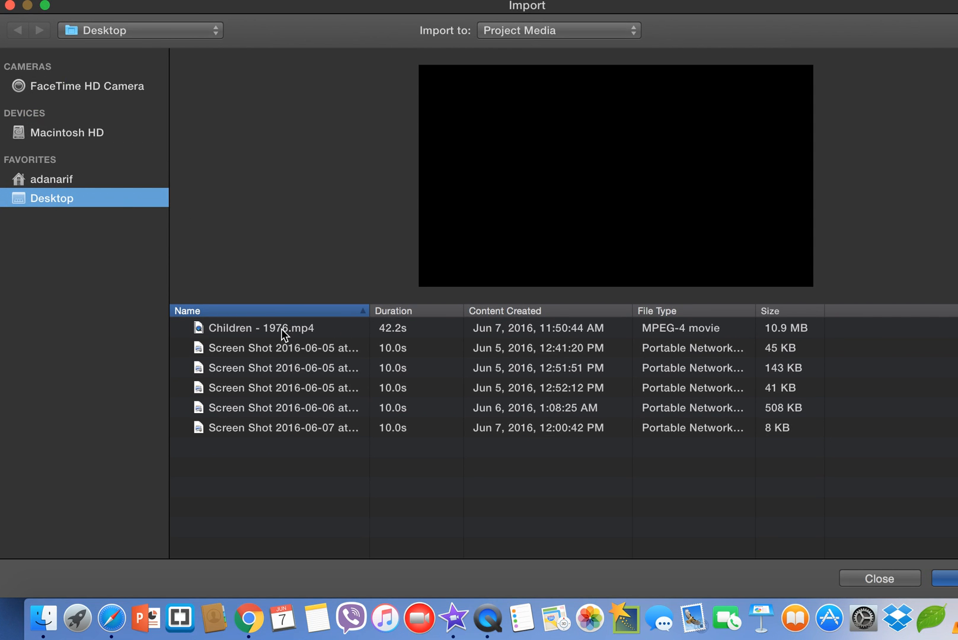
click(263, 328)
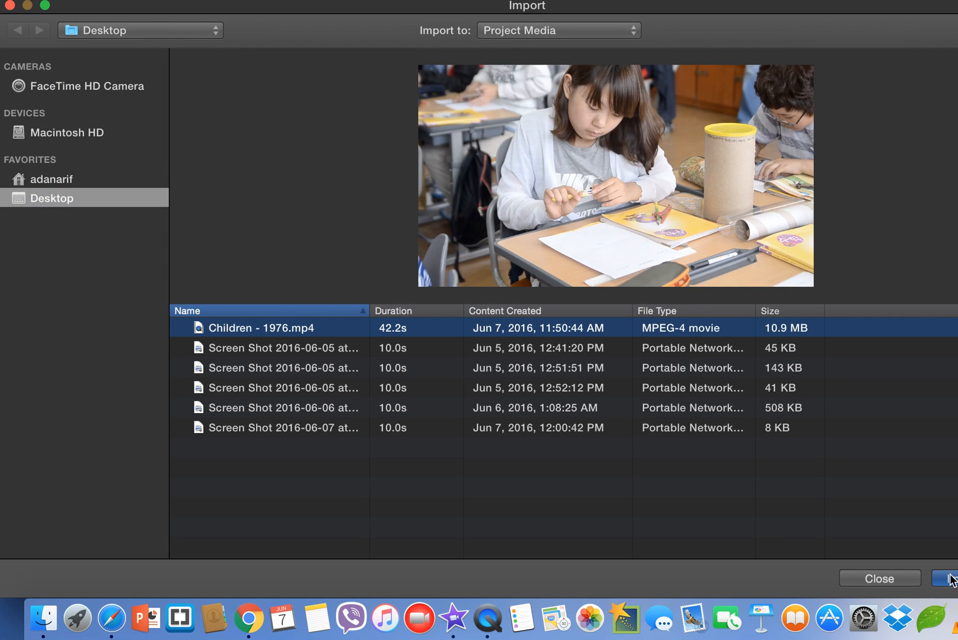
click(951, 578)
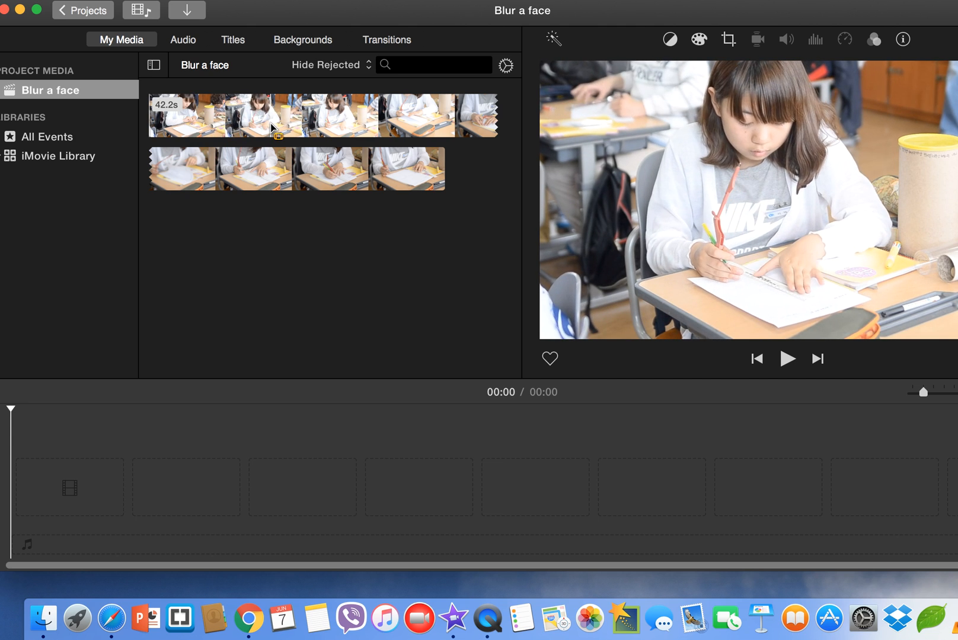
mouse_move(375, 126)
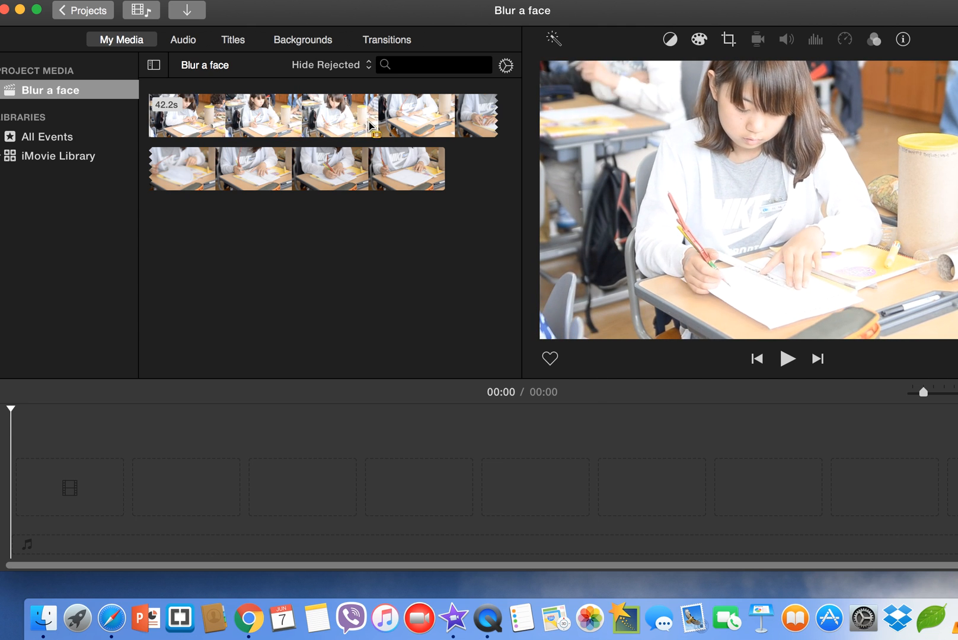
mouse_move(424, 128)
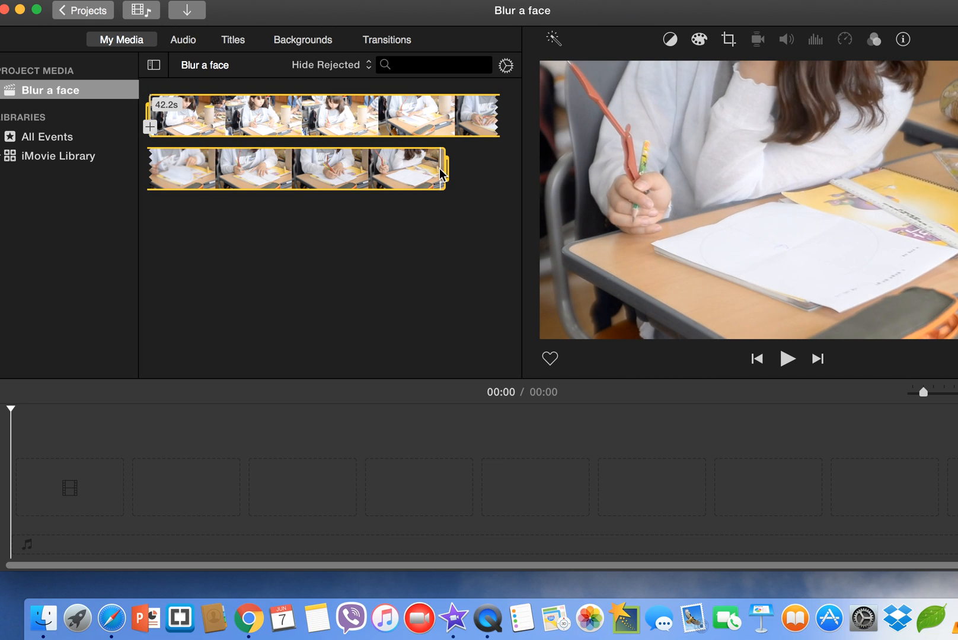
mouse_move(382, 116)
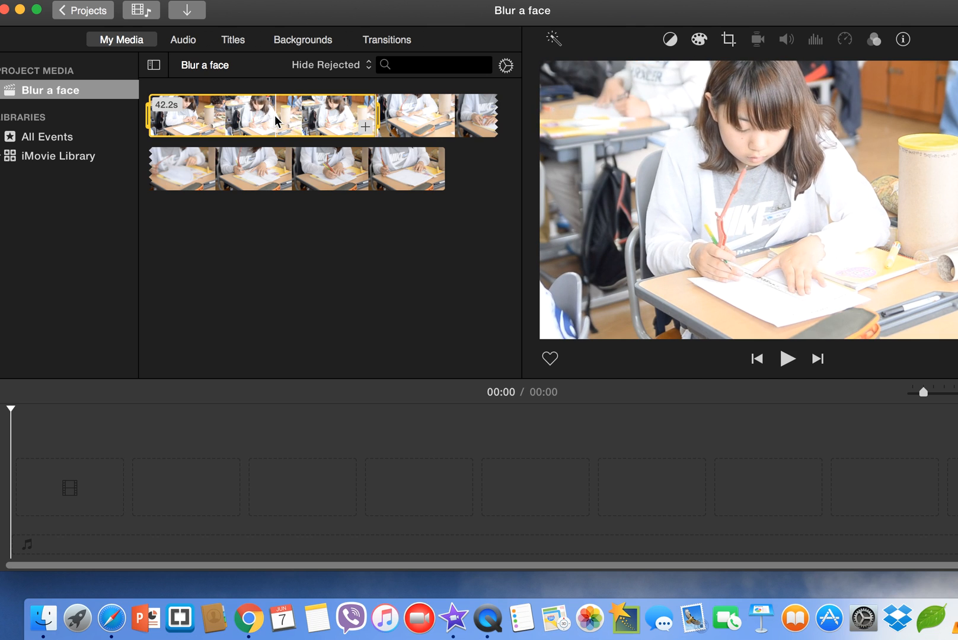
mouse_move(367, 127)
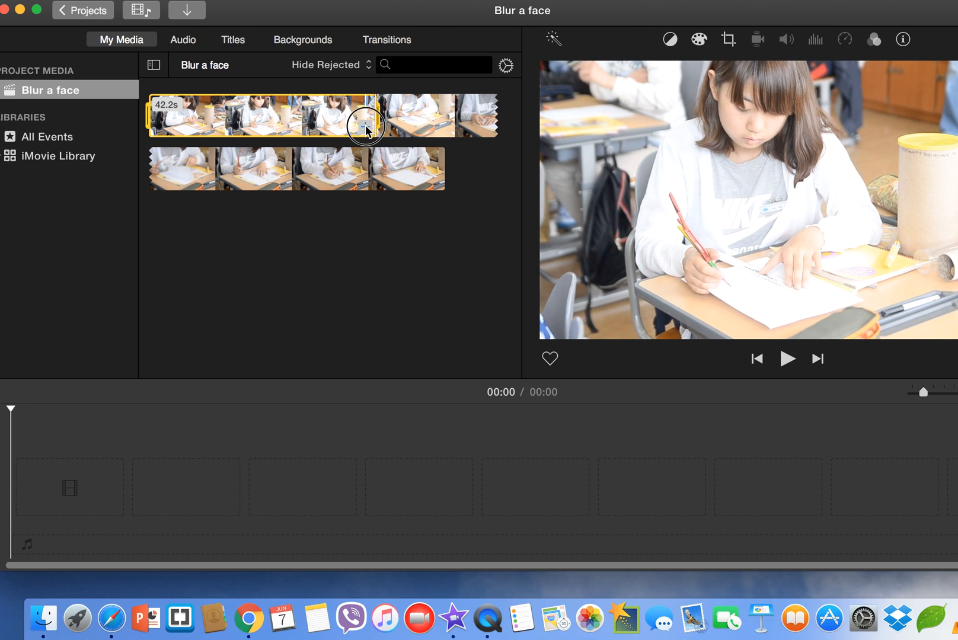
Step: Add the marked range of the classroom clip to the project timeline
click(365, 125)
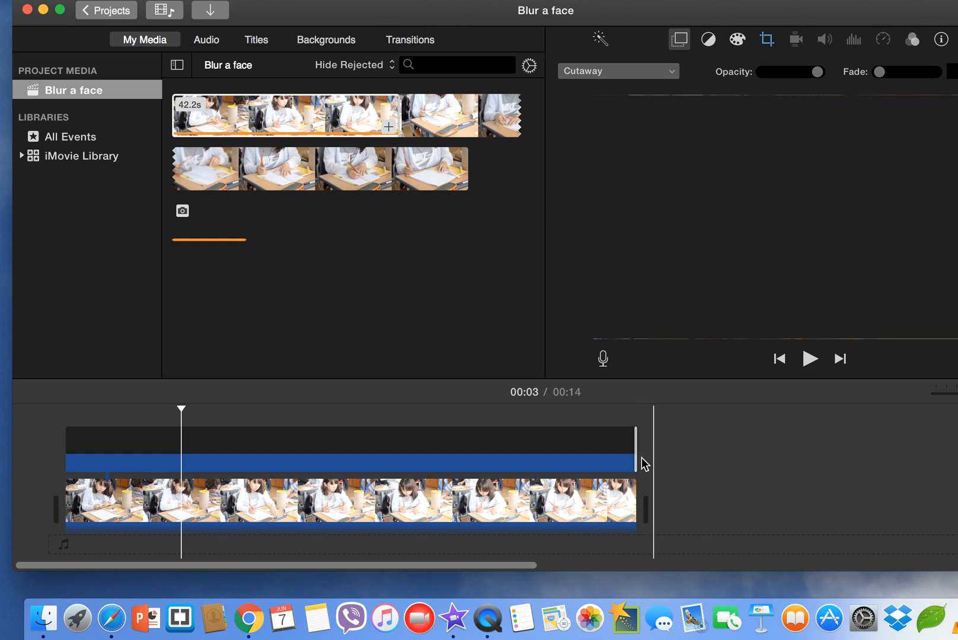
mouse_move(638, 457)
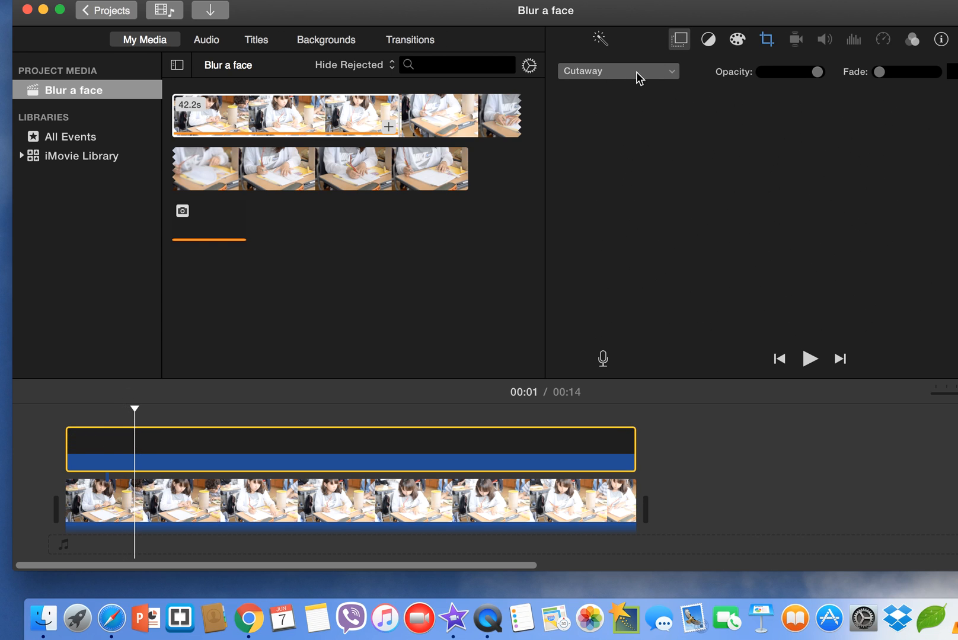
Step: Set the overlay clip's mode to Picture in Picture
click(617, 71)
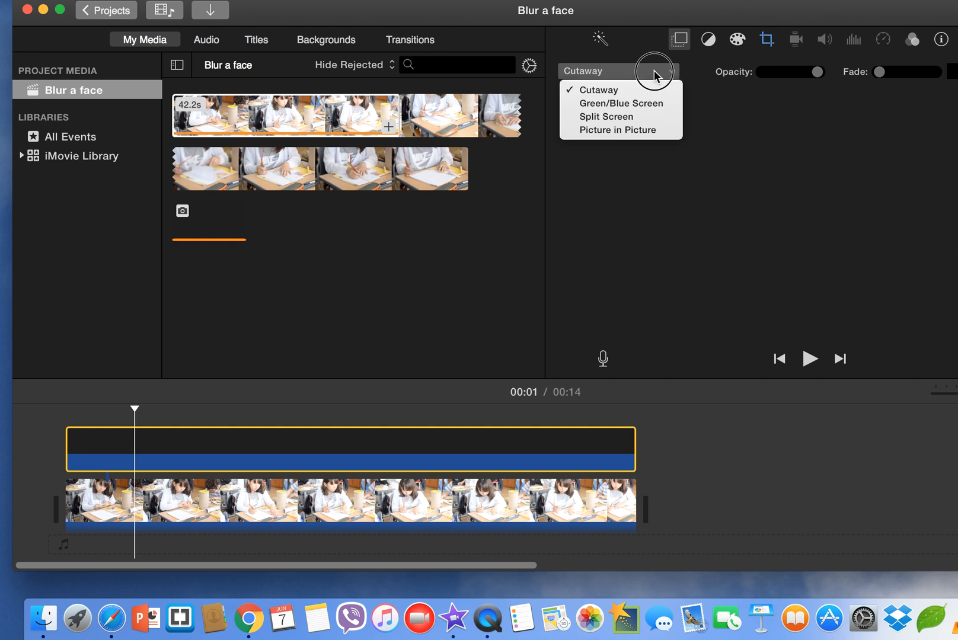
mouse_move(619, 129)
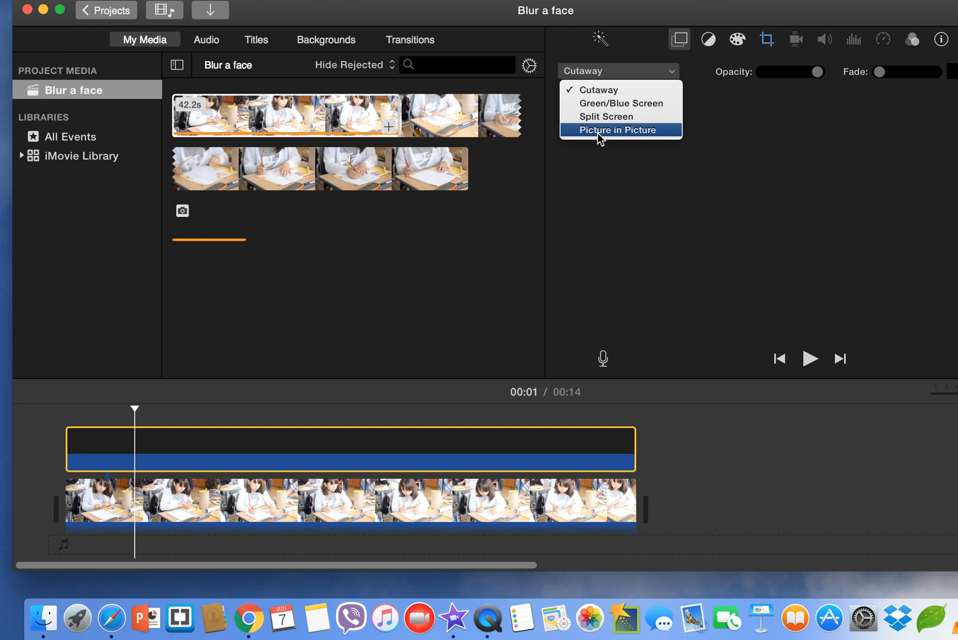
click(619, 129)
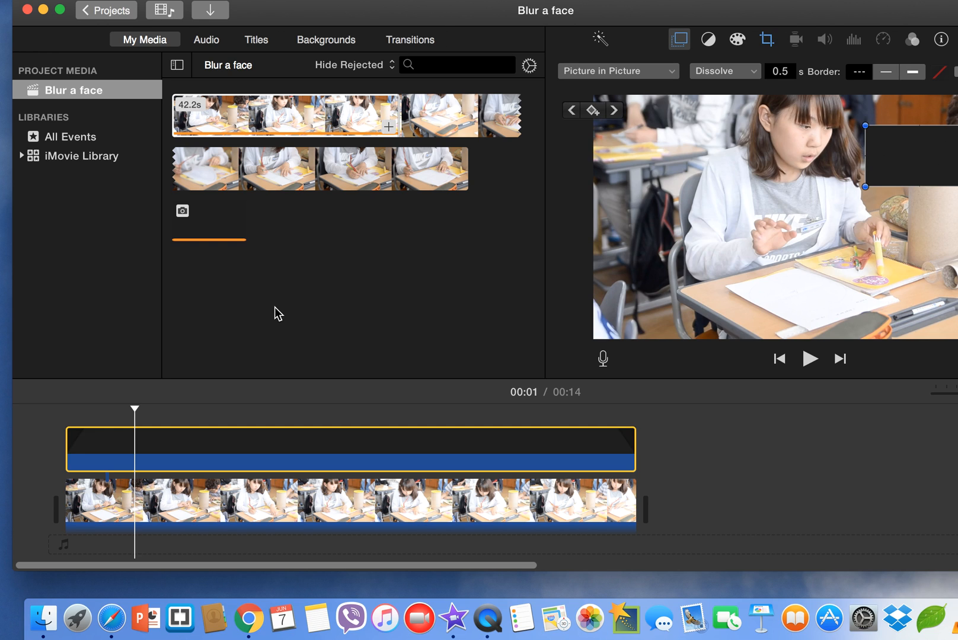
mouse_move(136, 415)
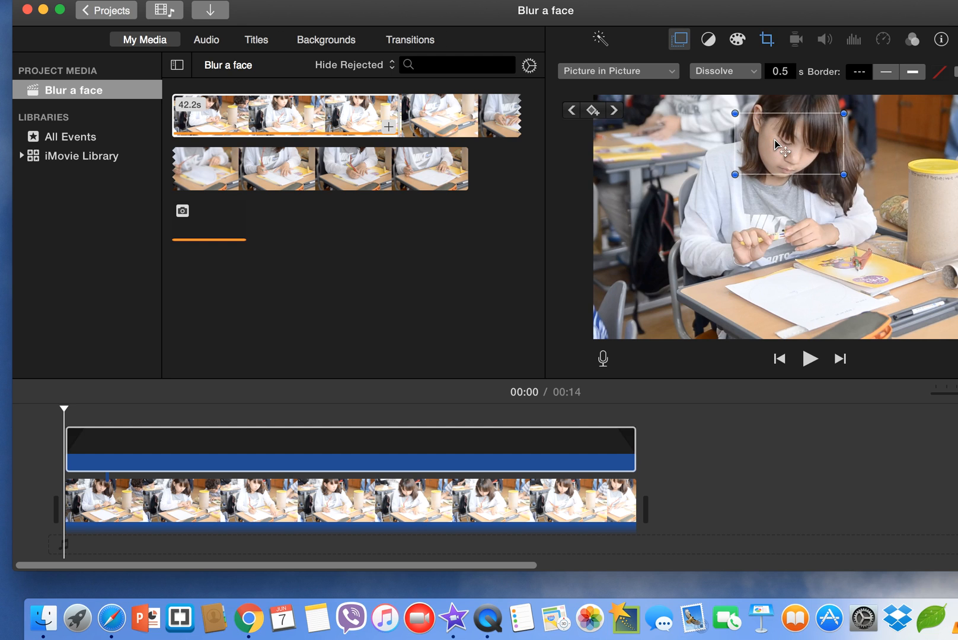
mouse_move(789, 161)
text(0)
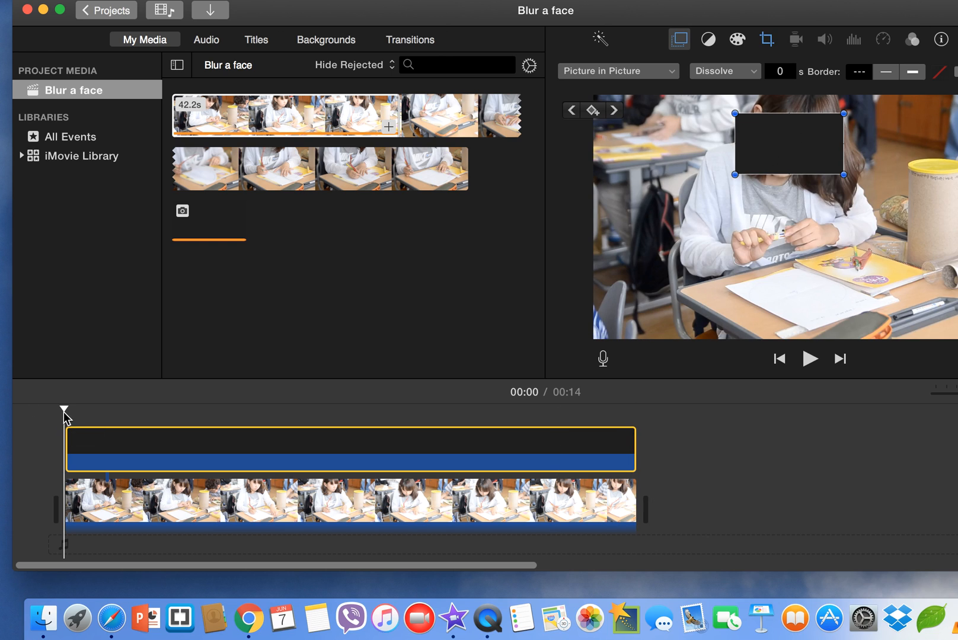
mouse_move(63, 454)
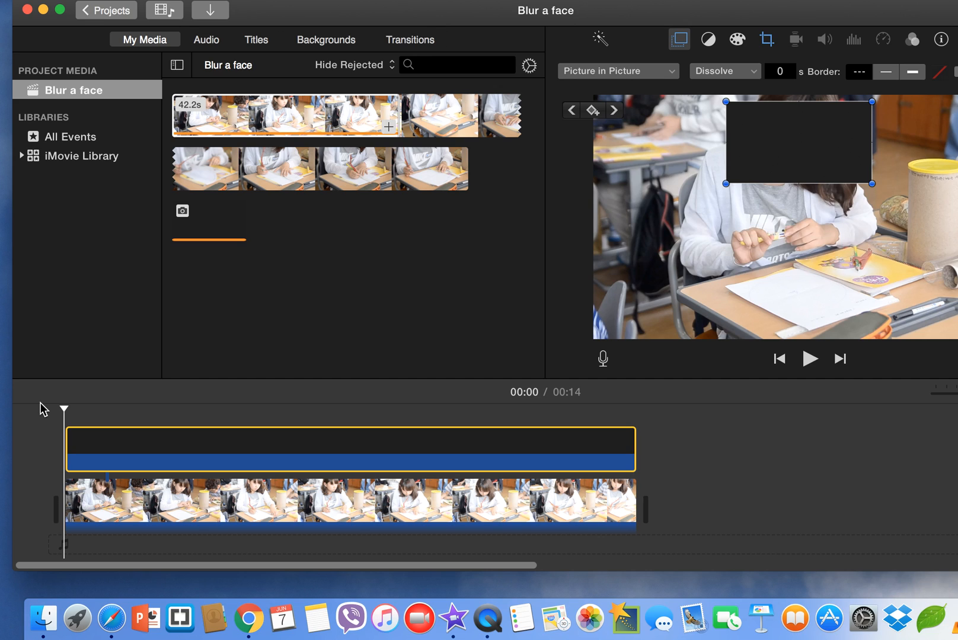
mouse_move(598, 125)
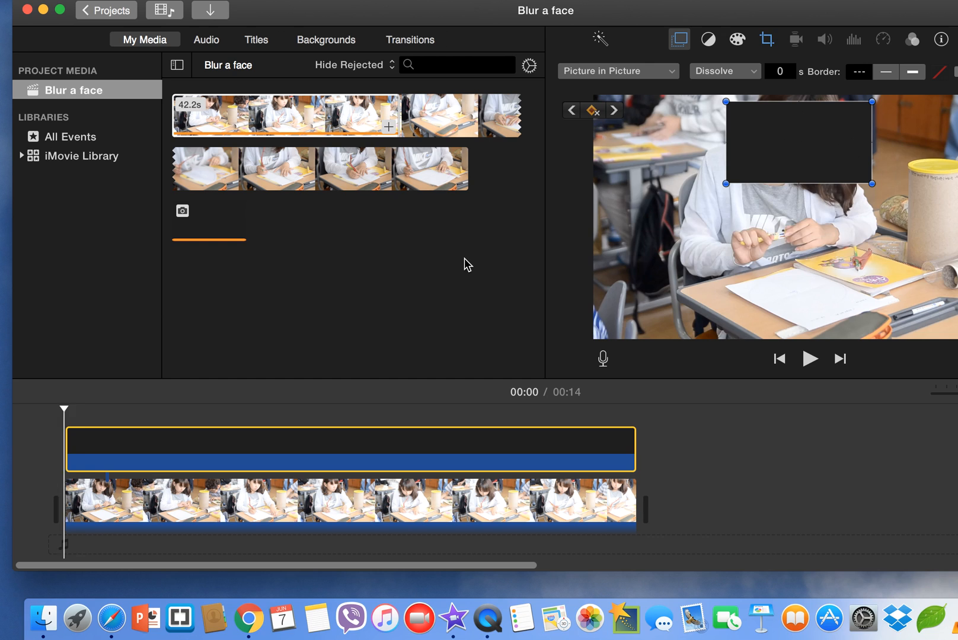
Step: Adjust a setting in the overlay controls above the viewer
click(614, 110)
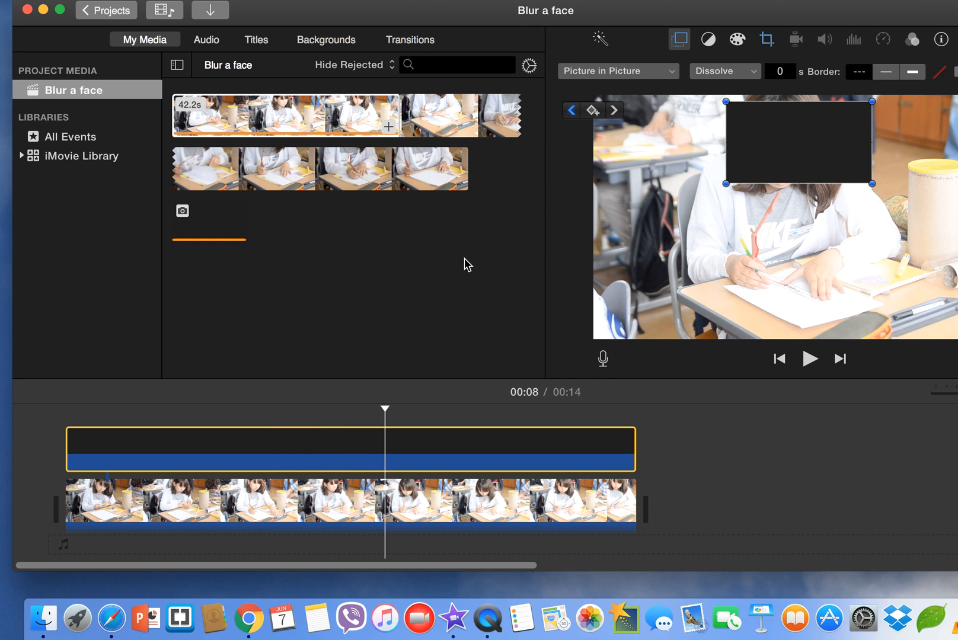
mouse_move(805, 148)
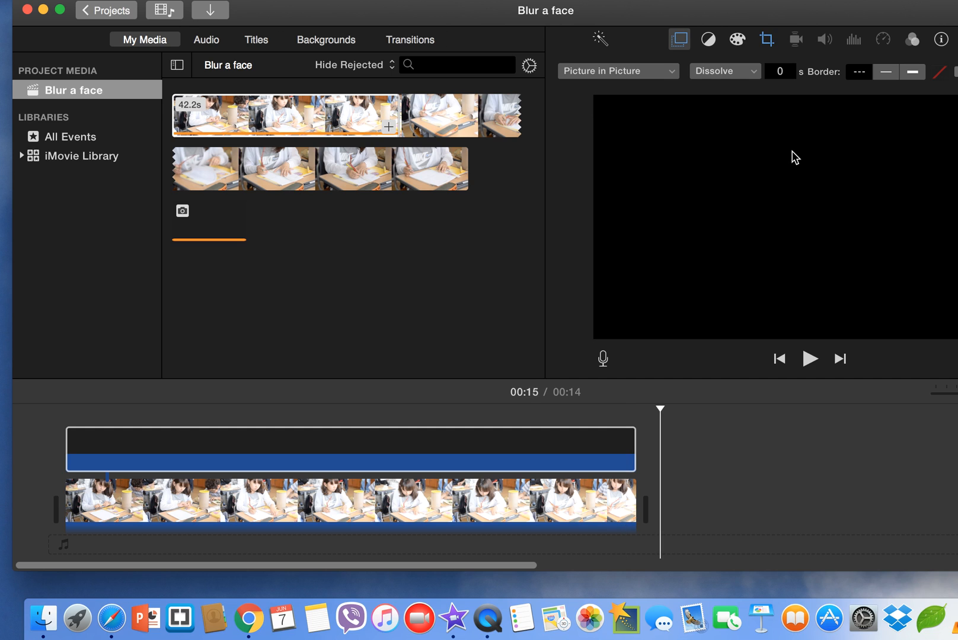
mouse_move(210, 308)
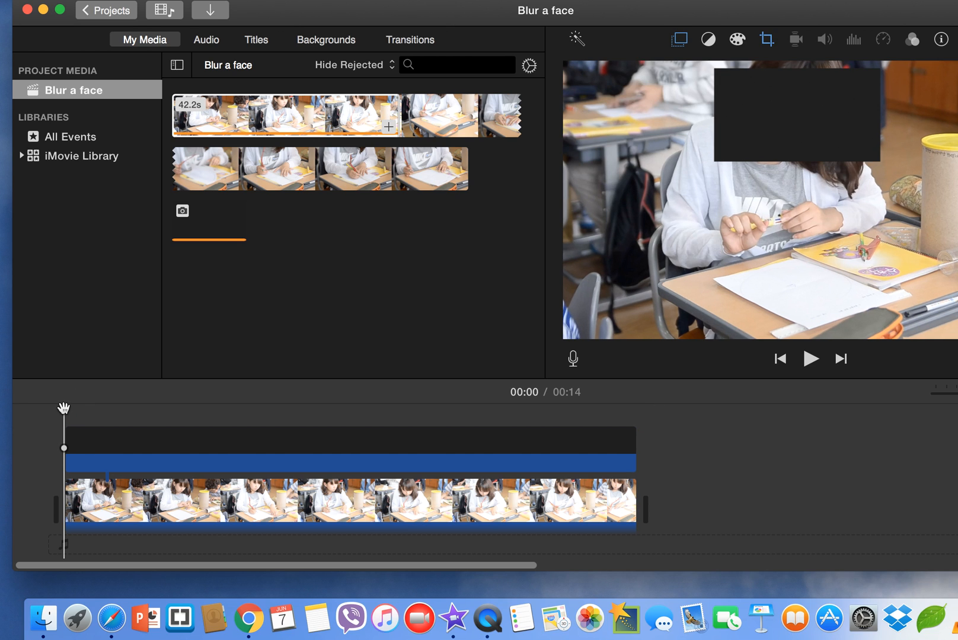
click(811, 359)
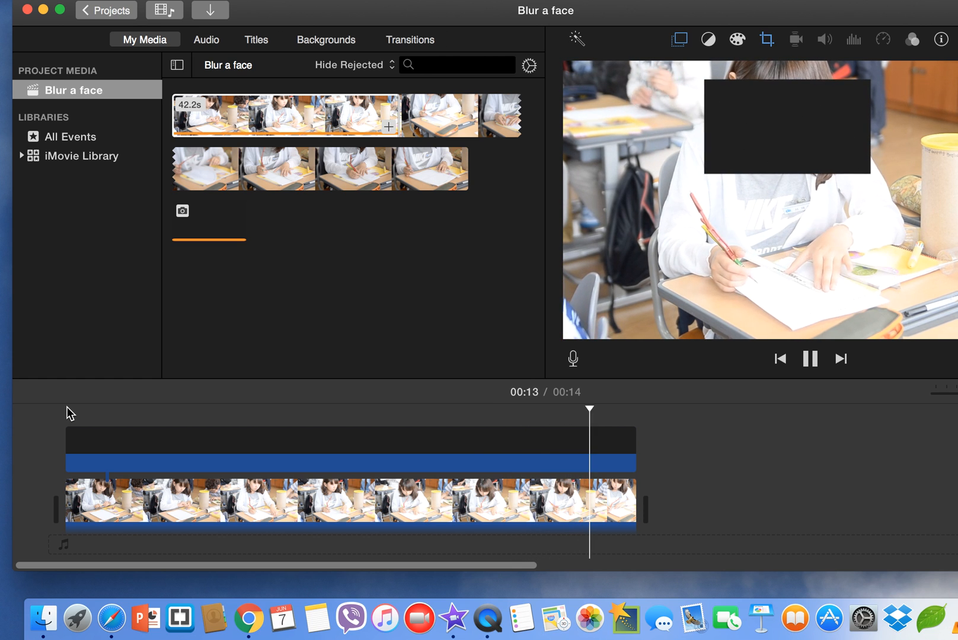
click(811, 359)
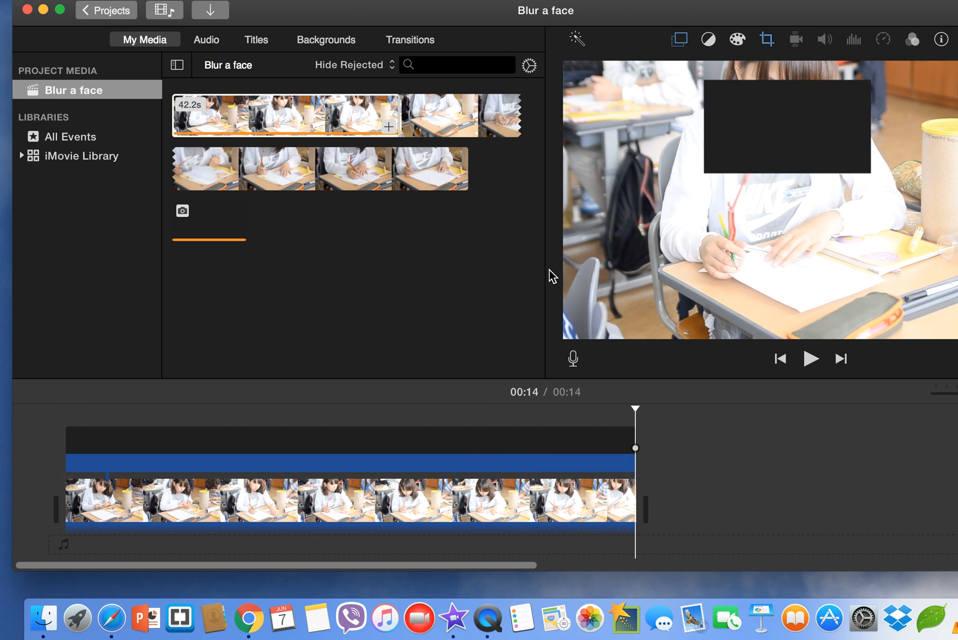
mouse_move(760, 154)
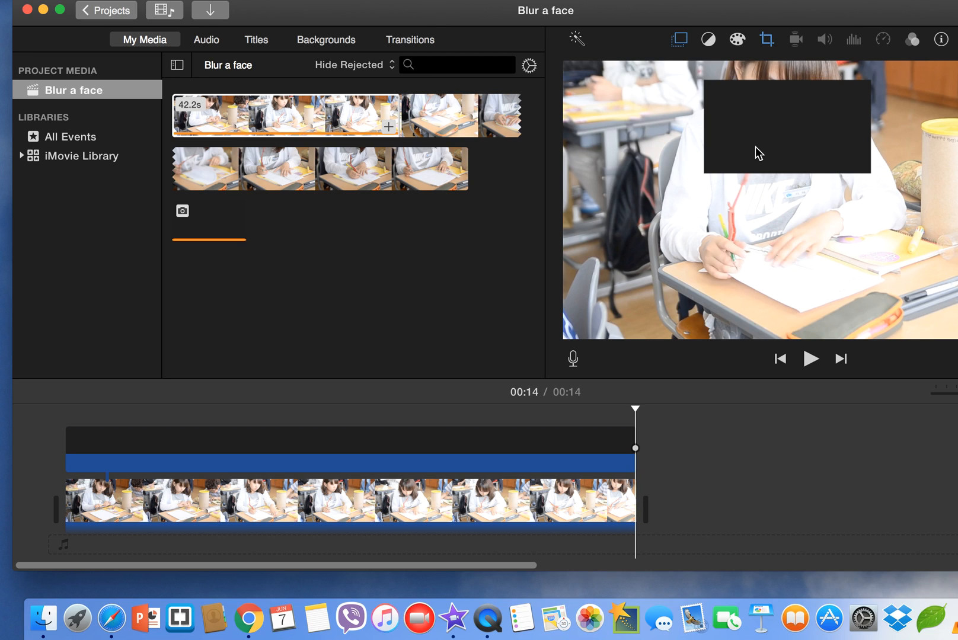
mouse_move(364, 294)
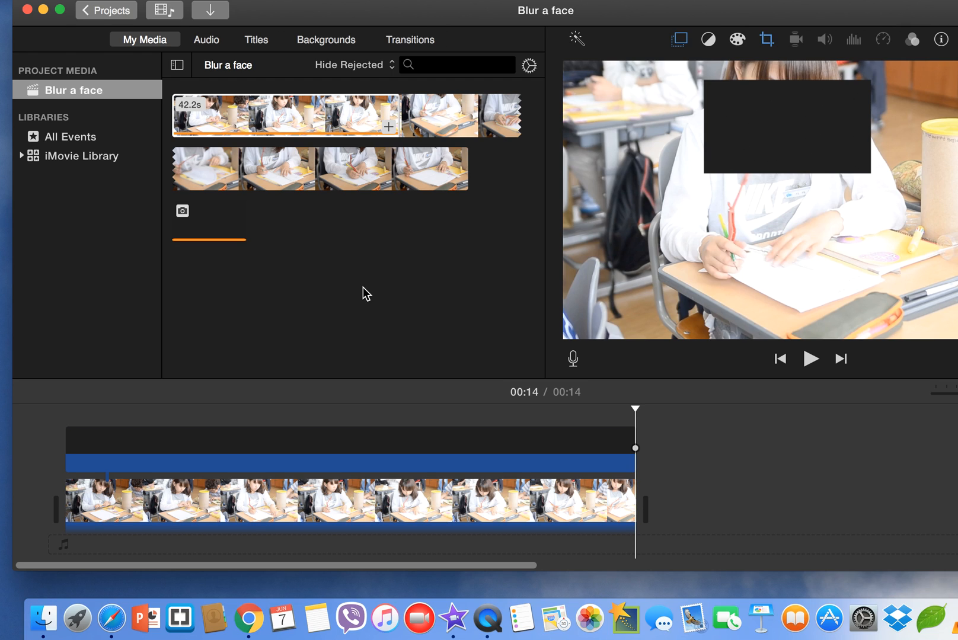
mouse_move(367, 403)
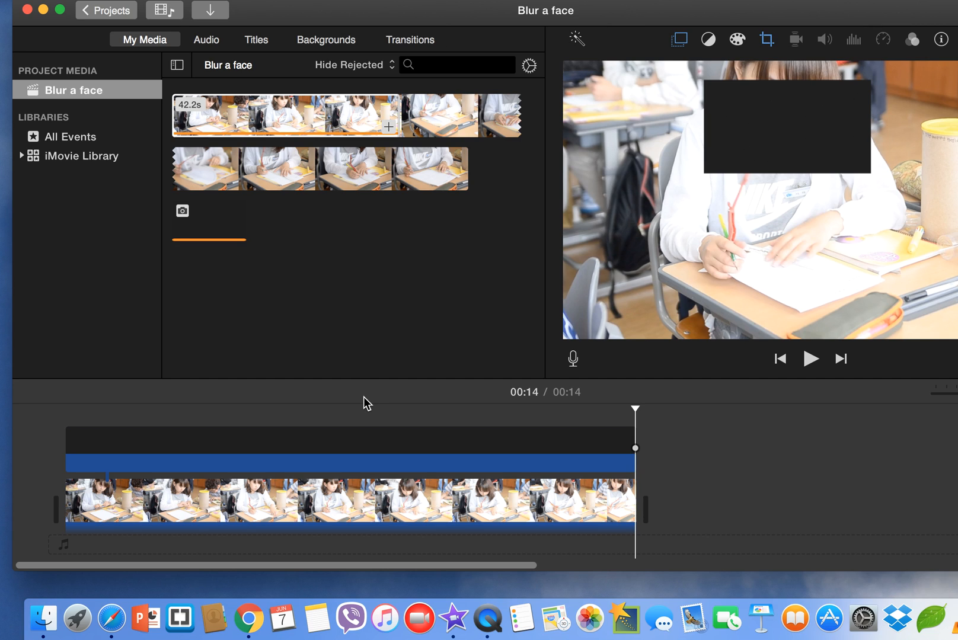
mouse_move(614, 65)
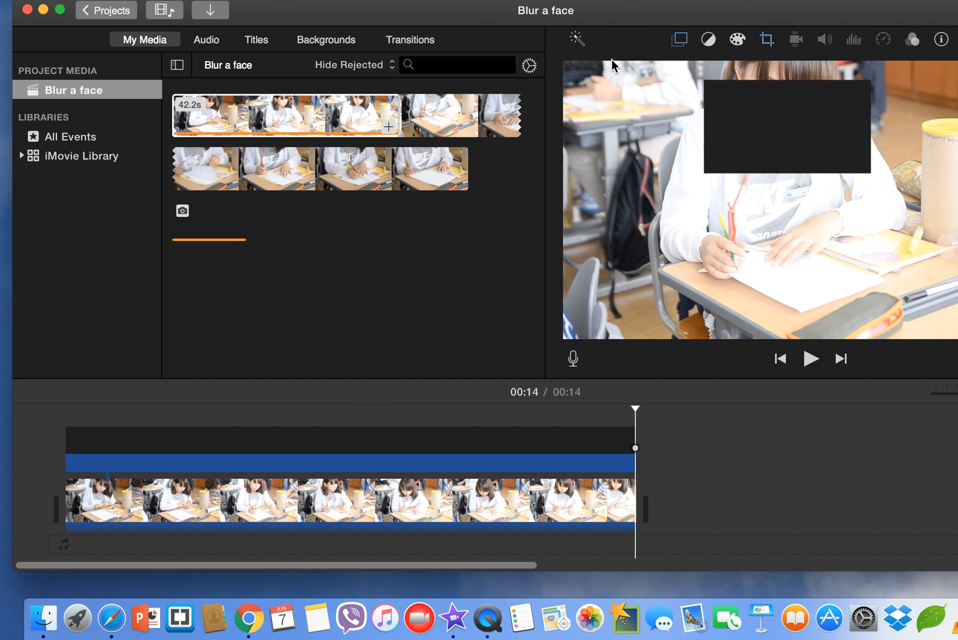